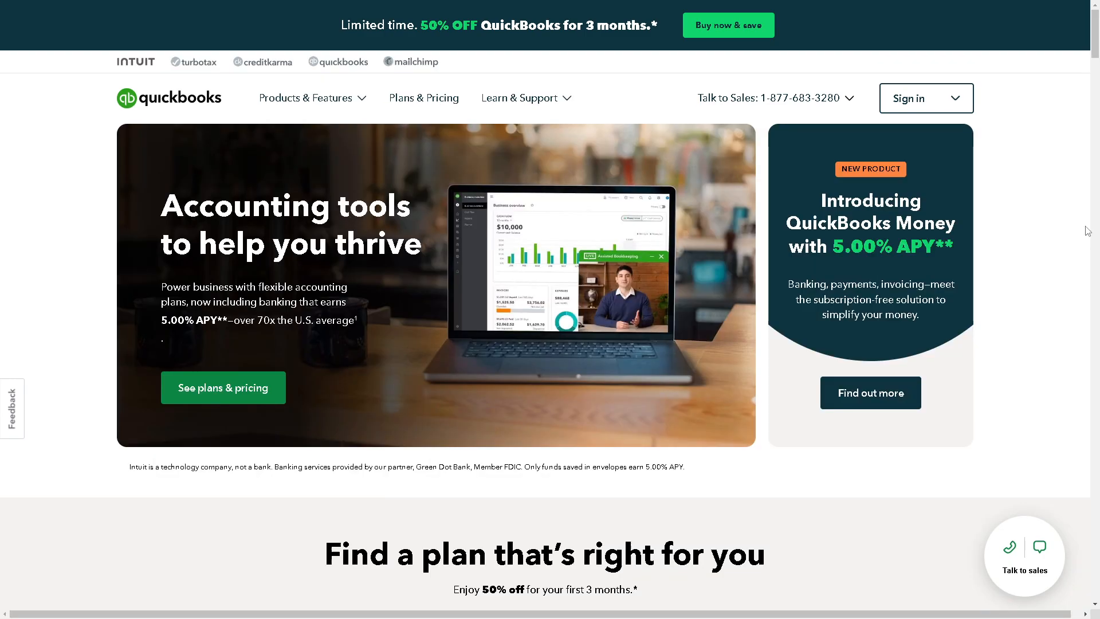
Choose the Simple Start plan and add the Payroll Core add-on to it.
{"action": "left_click", "coordinate": [924, 99]}
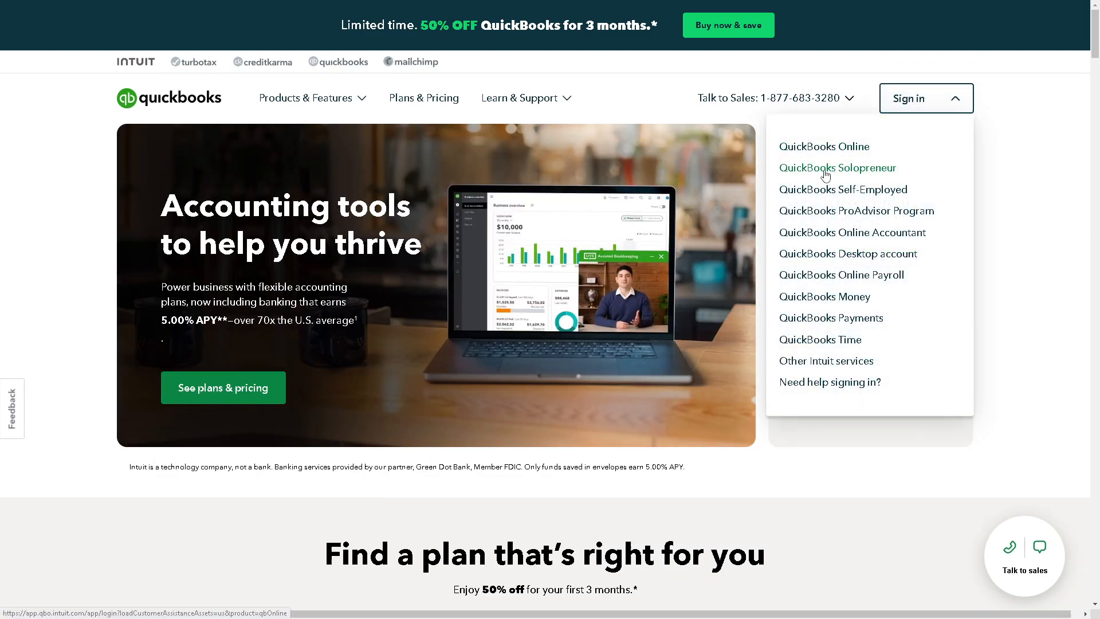
{"action": "mouse_move", "coordinate": [830, 382]}
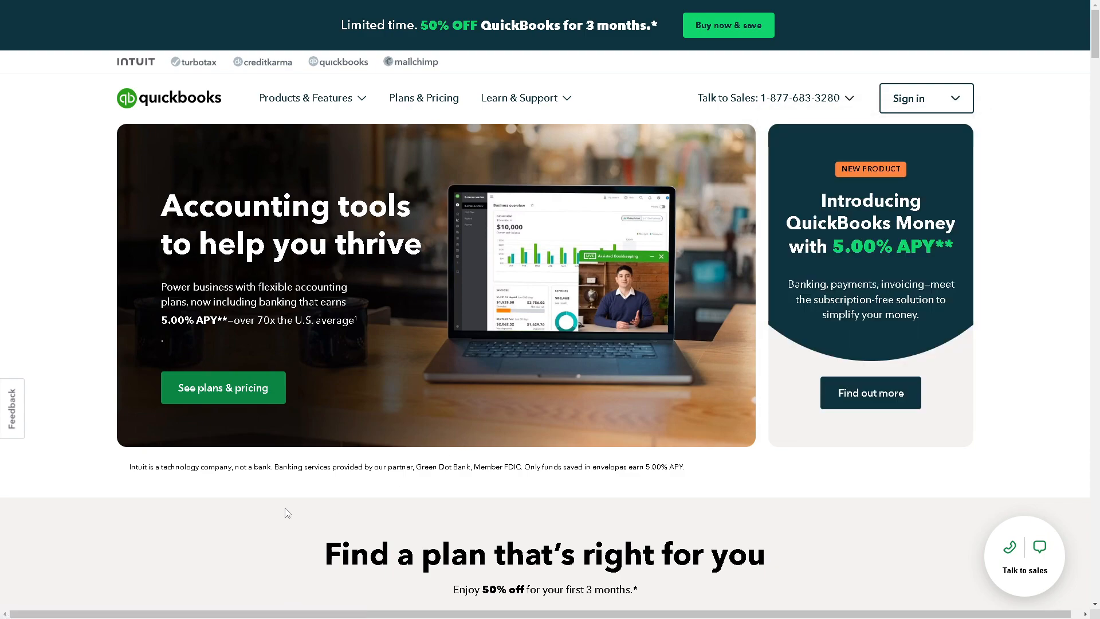
{"action": "scroll", "scroll_direction": "down", "scroll_amount": 3}
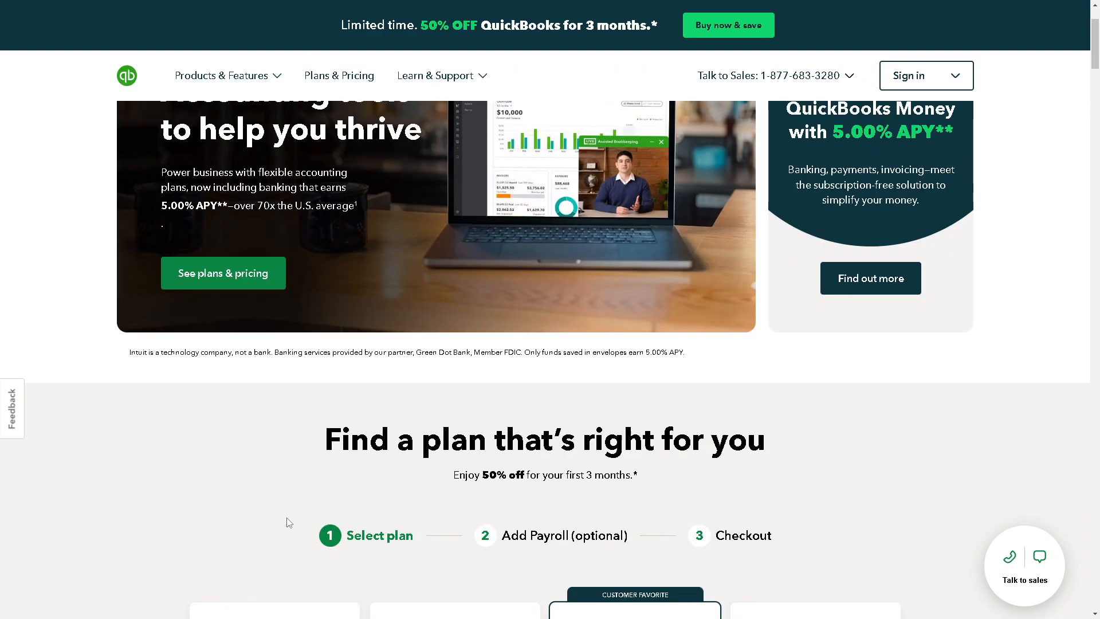
{"action": "scroll", "scroll_direction": "down", "scroll_amount": 3}
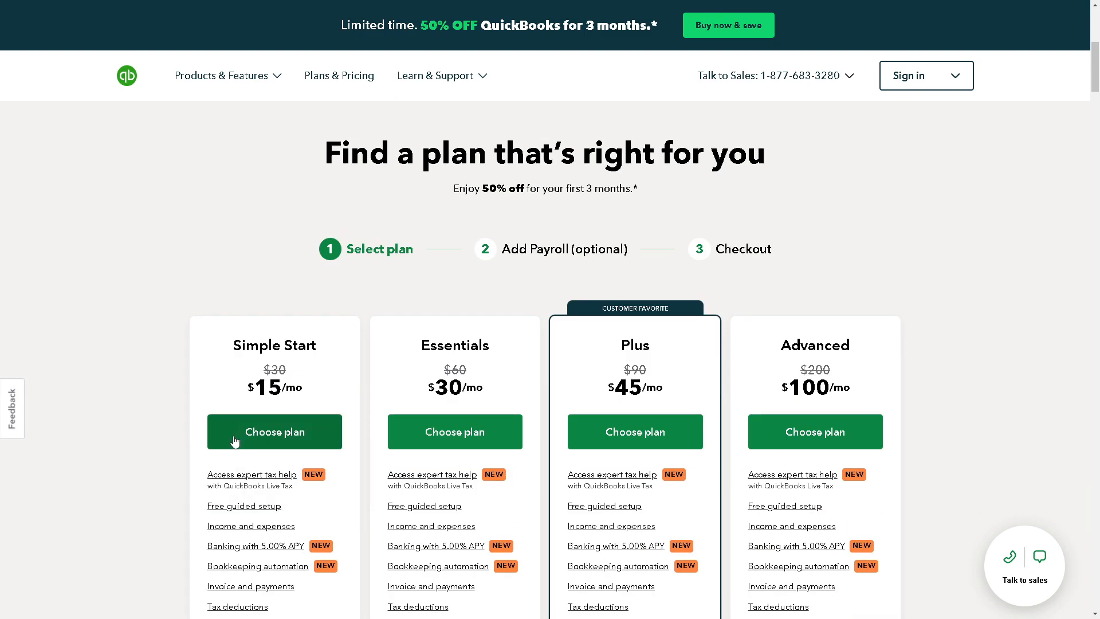
{"action": "left_click", "coordinate": [274, 432]}
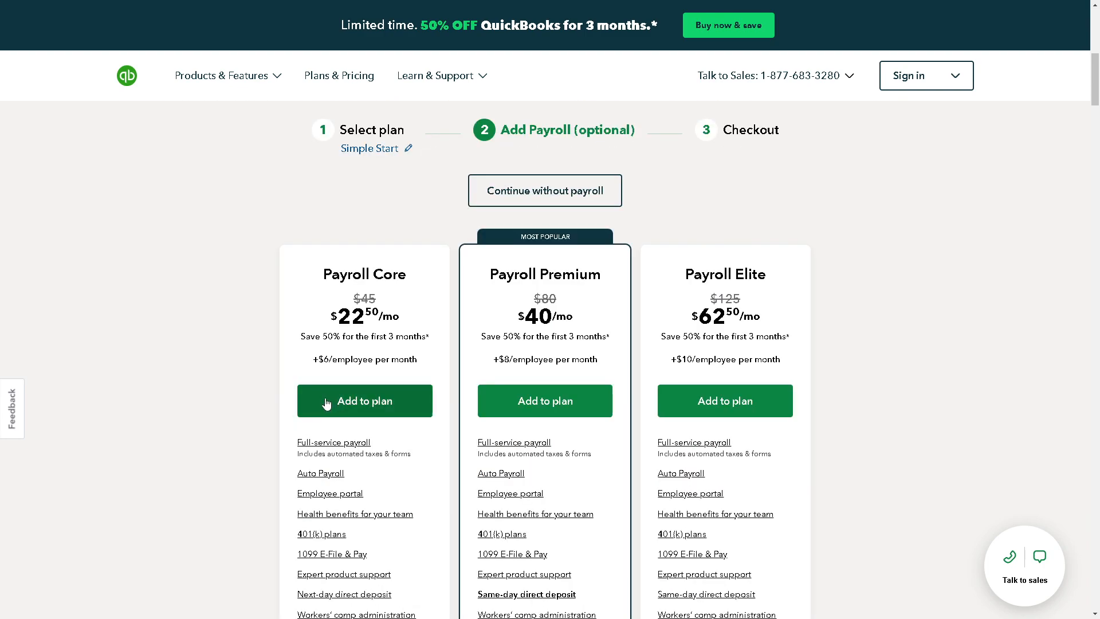
{"action": "left_click", "coordinate": [364, 401]}
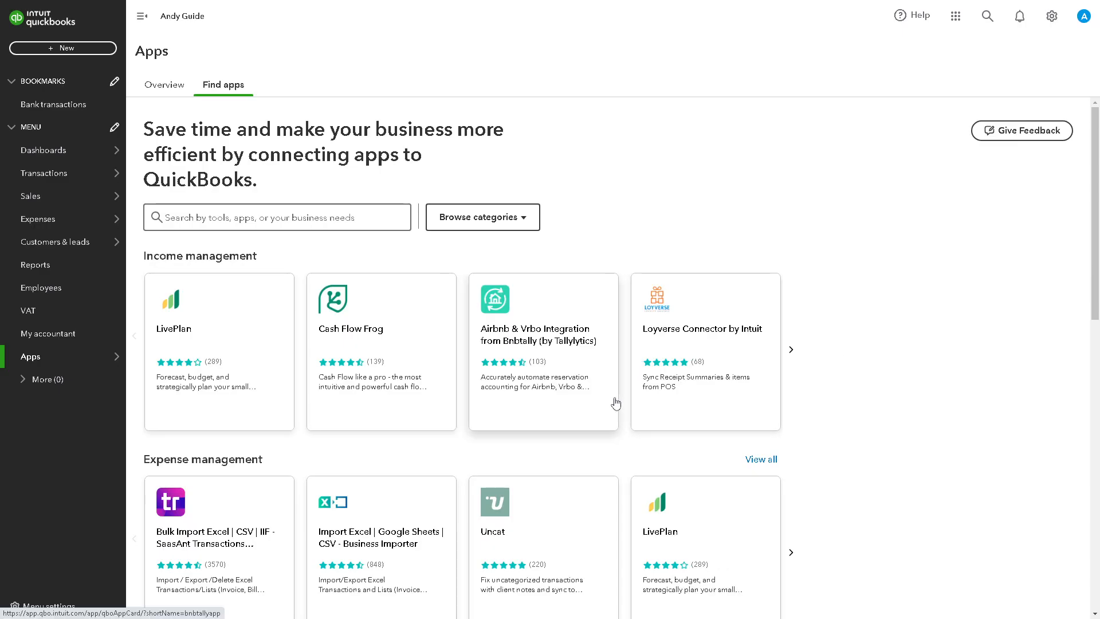
{"action": "scroll", "scroll_direction": "down", "scroll_amount": 3}
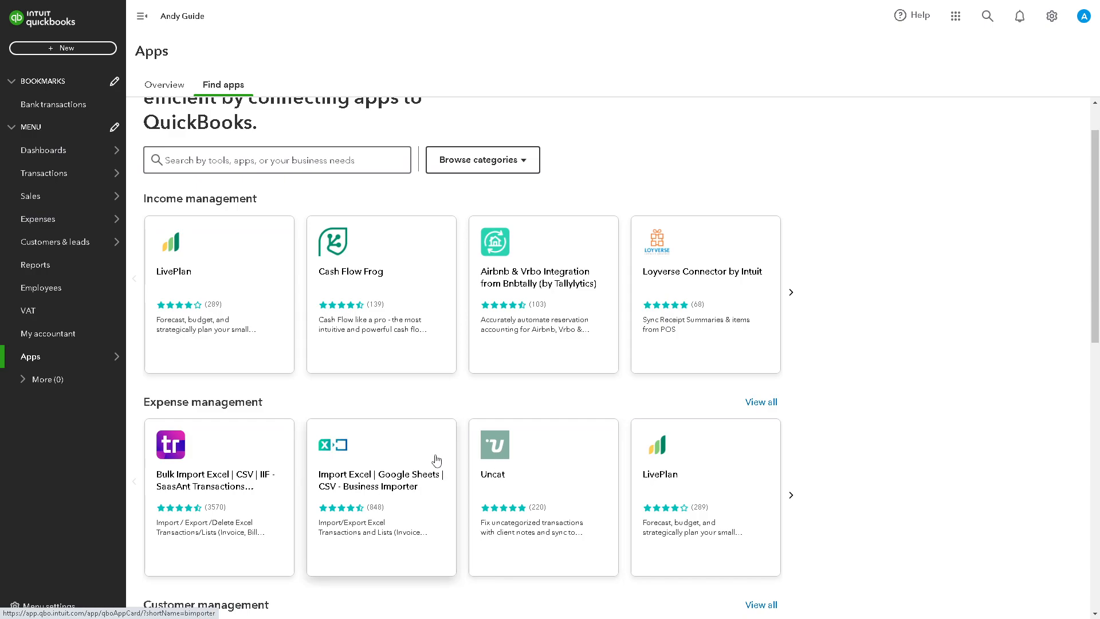
{"action": "scroll", "scroll_direction": "down", "scroll_amount": 3}
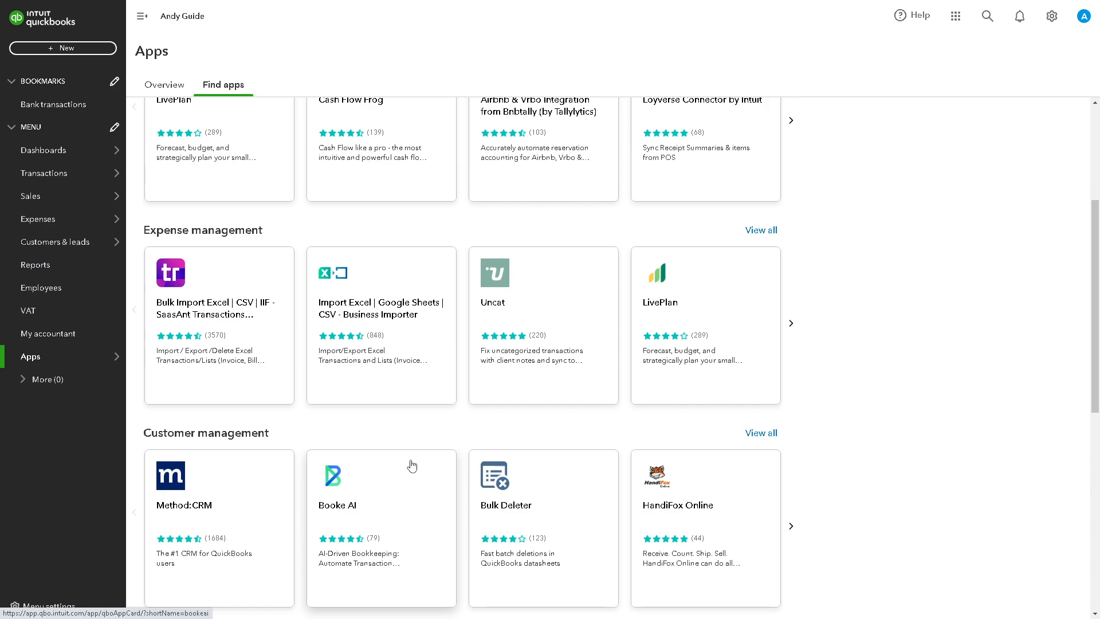
{"action": "scroll", "scroll_direction": "down", "scroll_amount": 3}
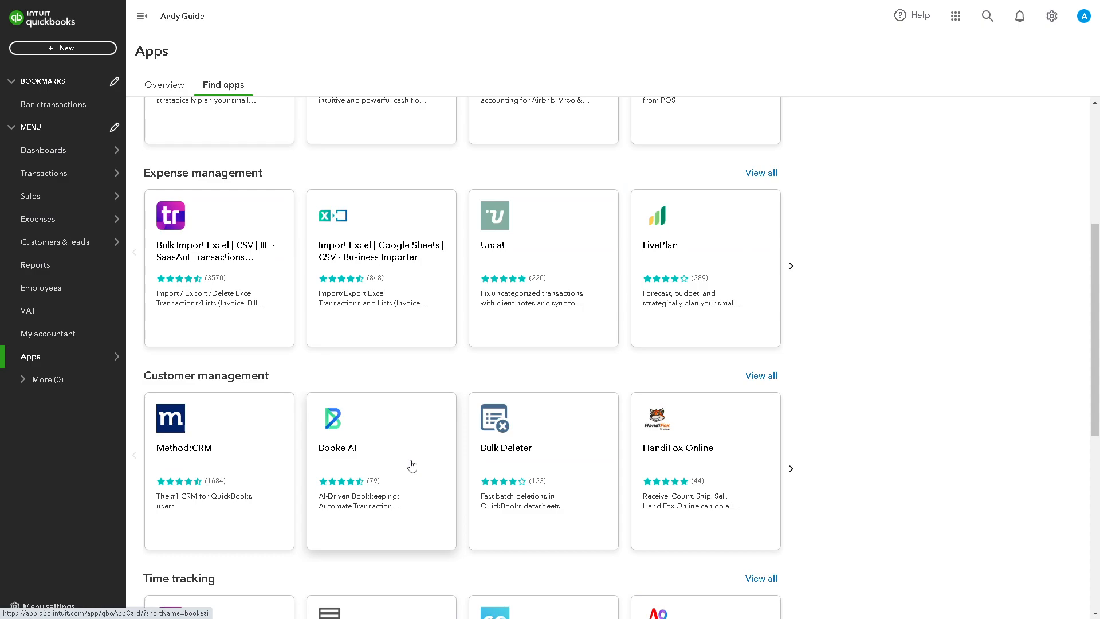
{"action": "scroll", "scroll_direction": "down", "scroll_amount": 3}
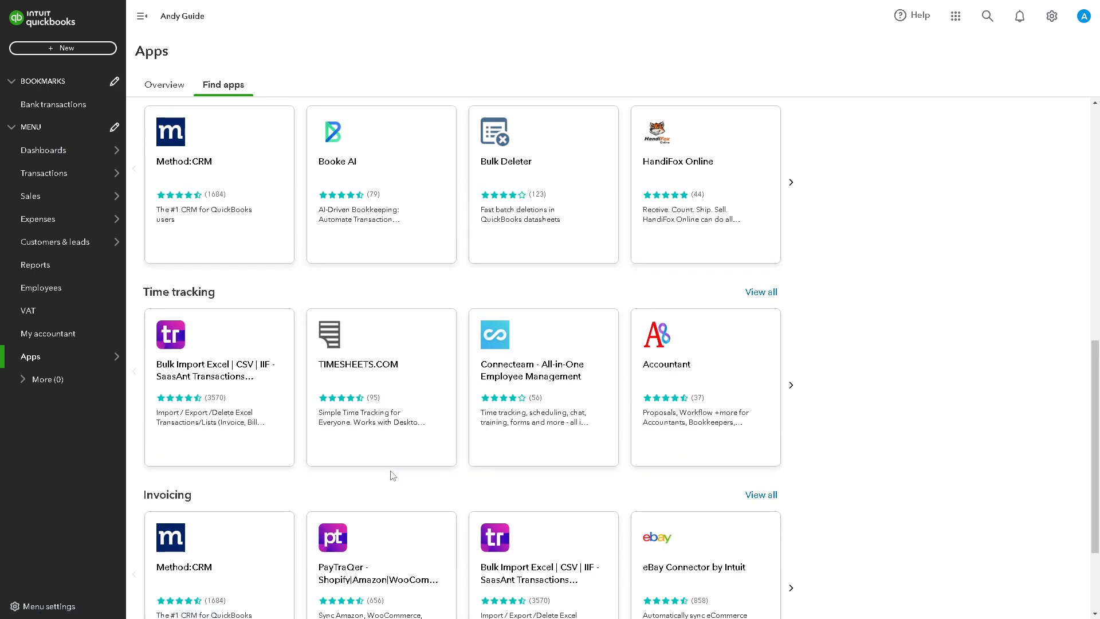
{"action": "scroll", "scroll_direction": "down", "scroll_amount": 3}
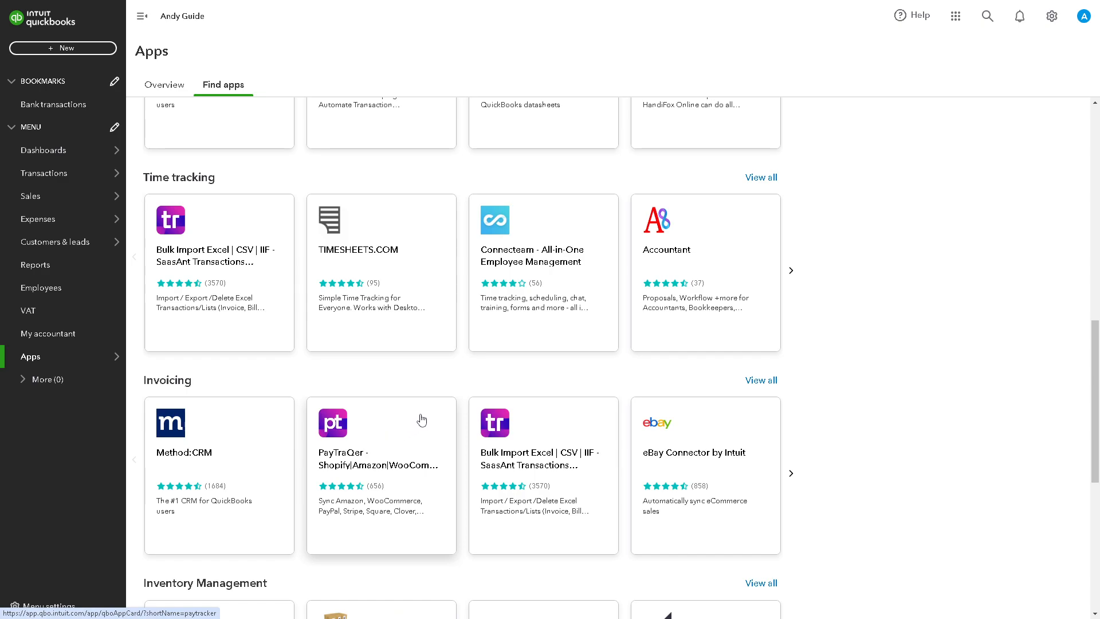
{"action": "mouse_move", "coordinate": [423, 419]}
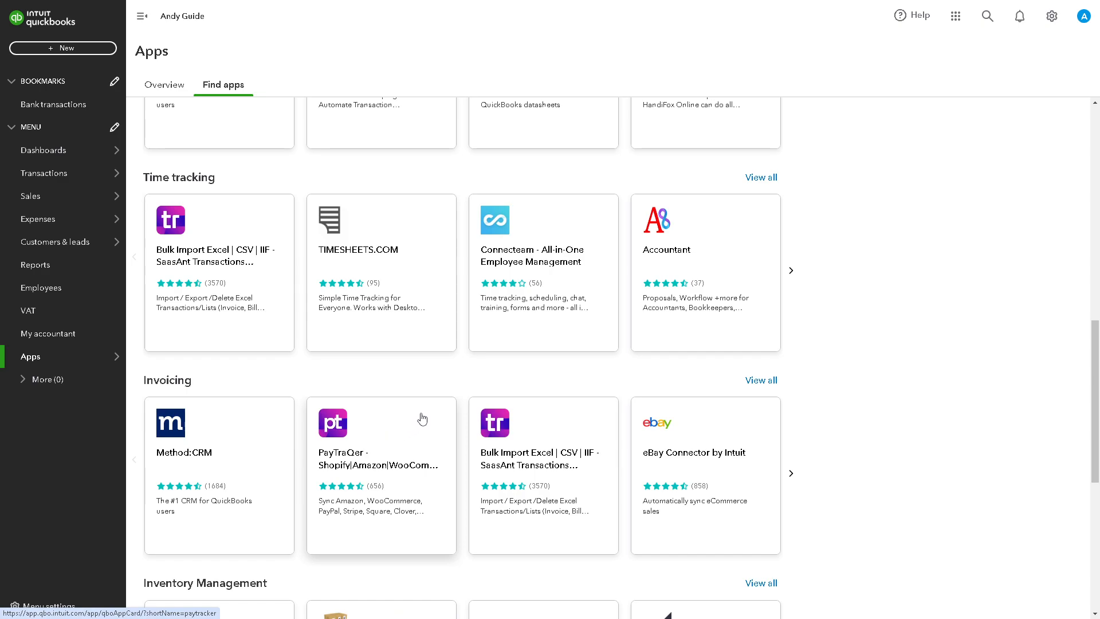
{"action": "scroll", "scroll_direction": "down", "scroll_amount": 3}
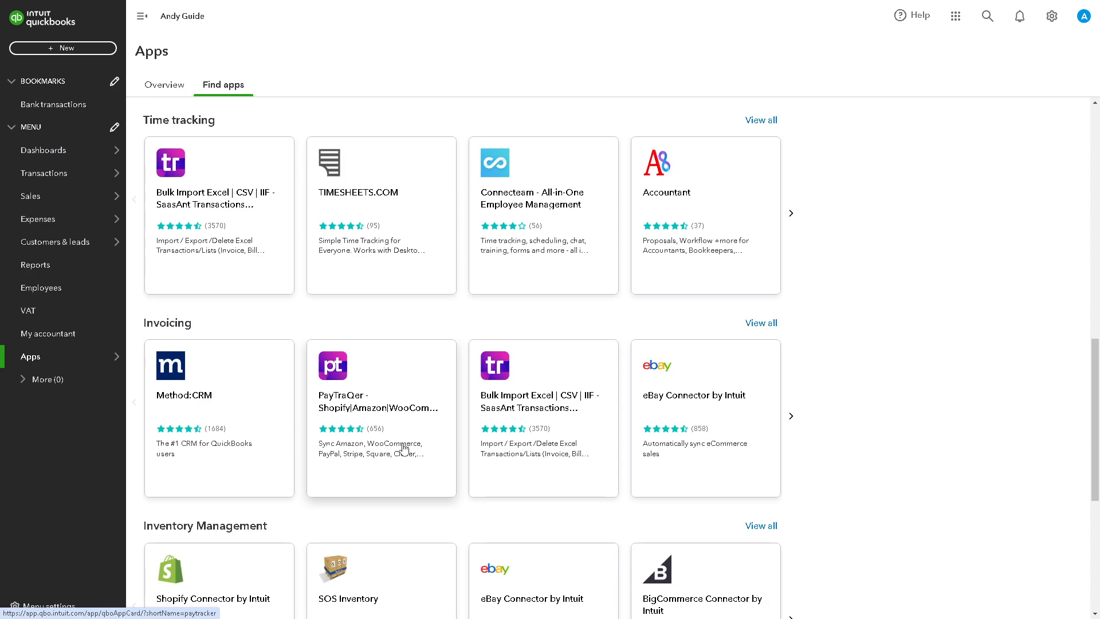
{"action": "scroll", "scroll_direction": "down", "scroll_amount": 3}
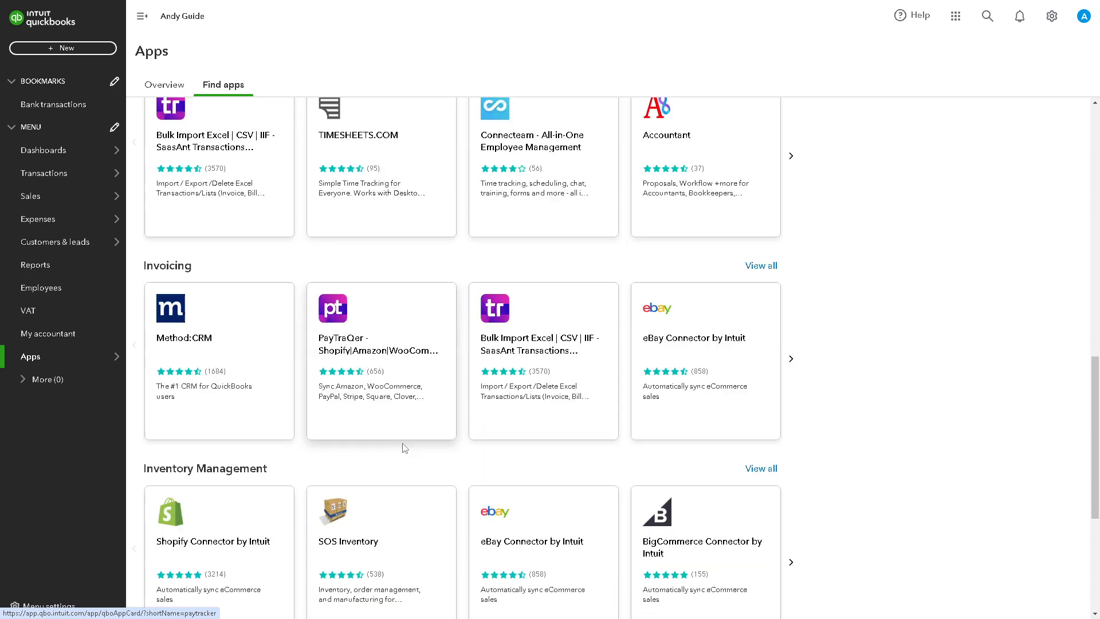
{"action": "scroll", "scroll_direction": "down", "scroll_amount": 3}
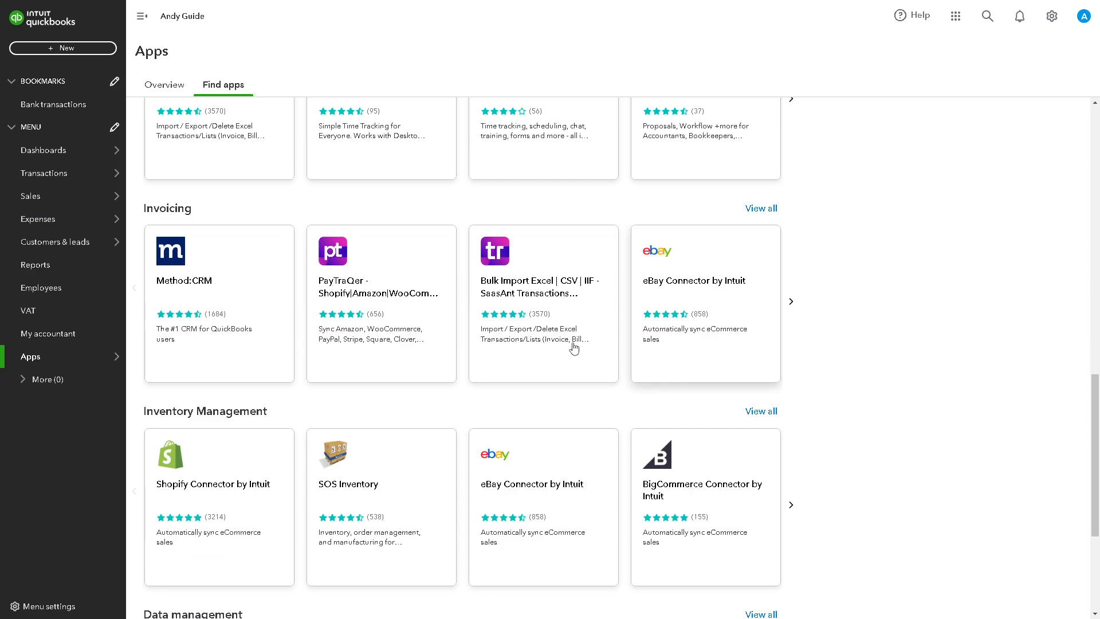
{"action": "mouse_move", "coordinate": [507, 322]}
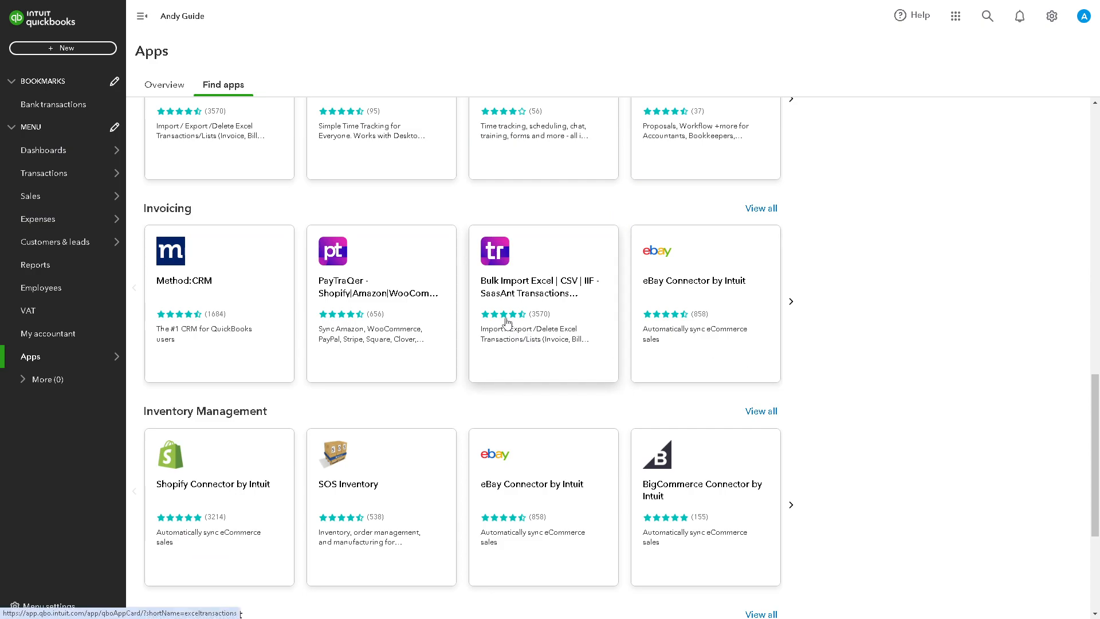
{"action": "scroll", "scroll_direction": "down", "scroll_amount": 3}
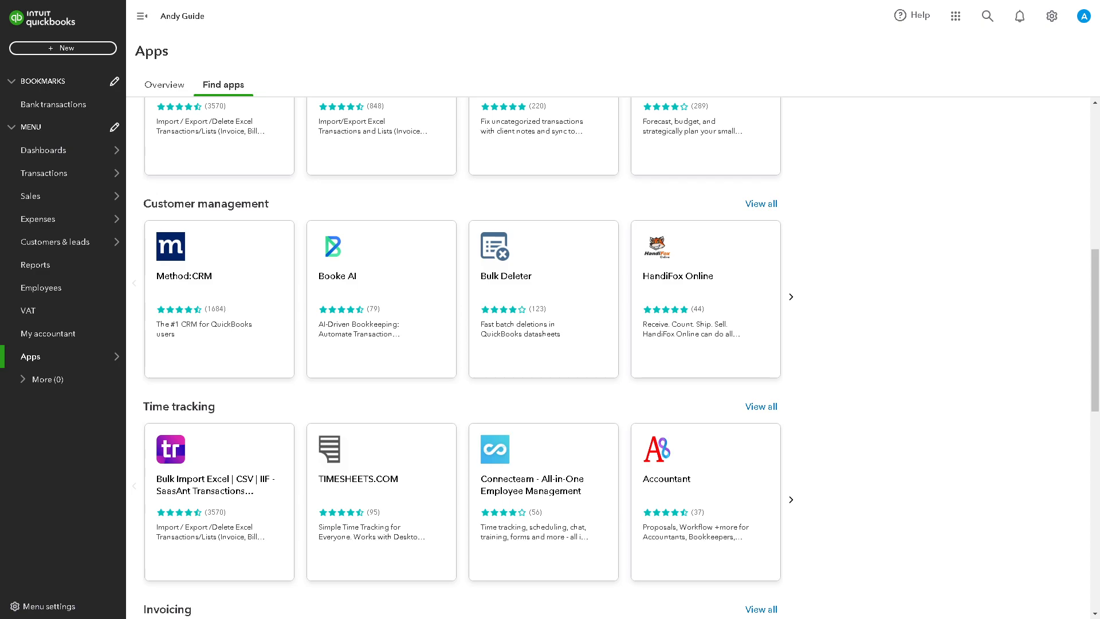
{"action": "scroll", "scroll_direction": "down", "scroll_amount": 3}
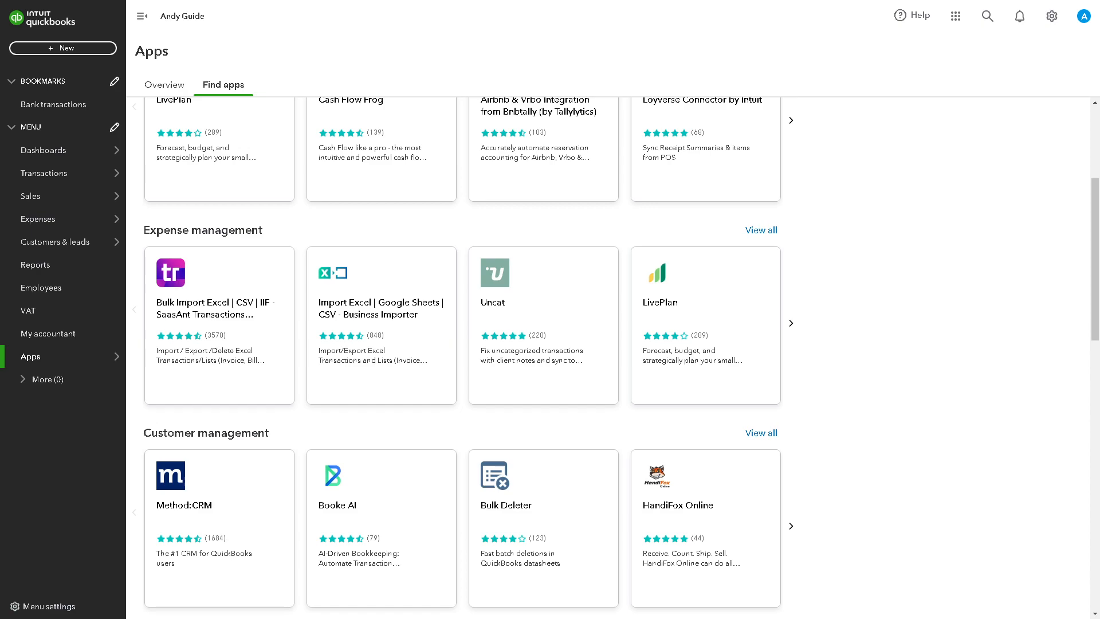
{"action": "mouse_move", "coordinate": [793, 357]}
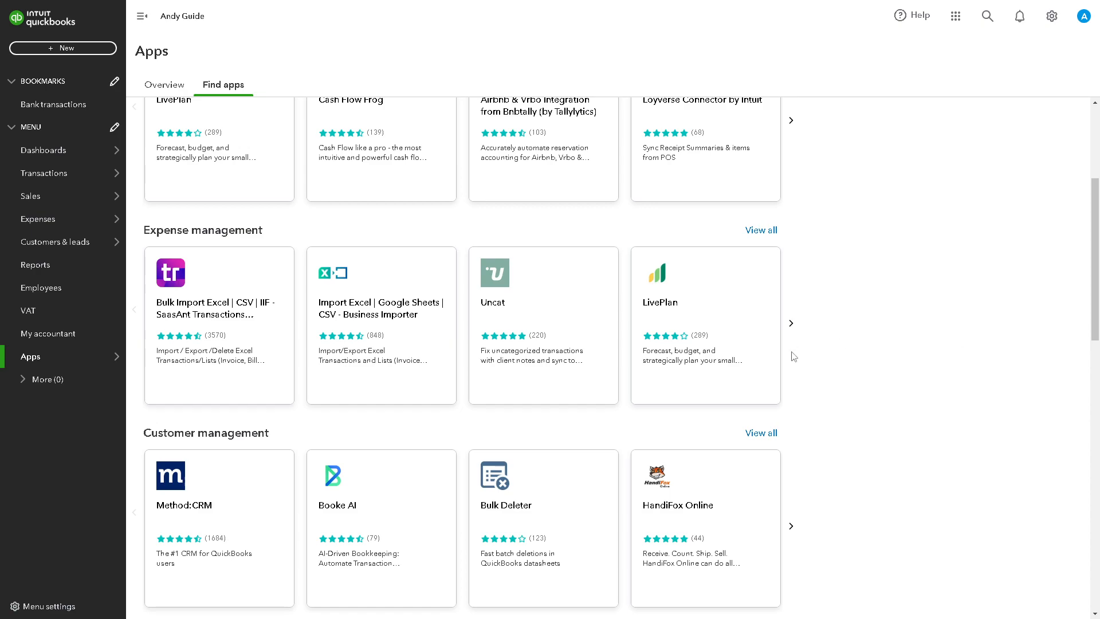
{"action": "mouse_move", "coordinate": [823, 309]}
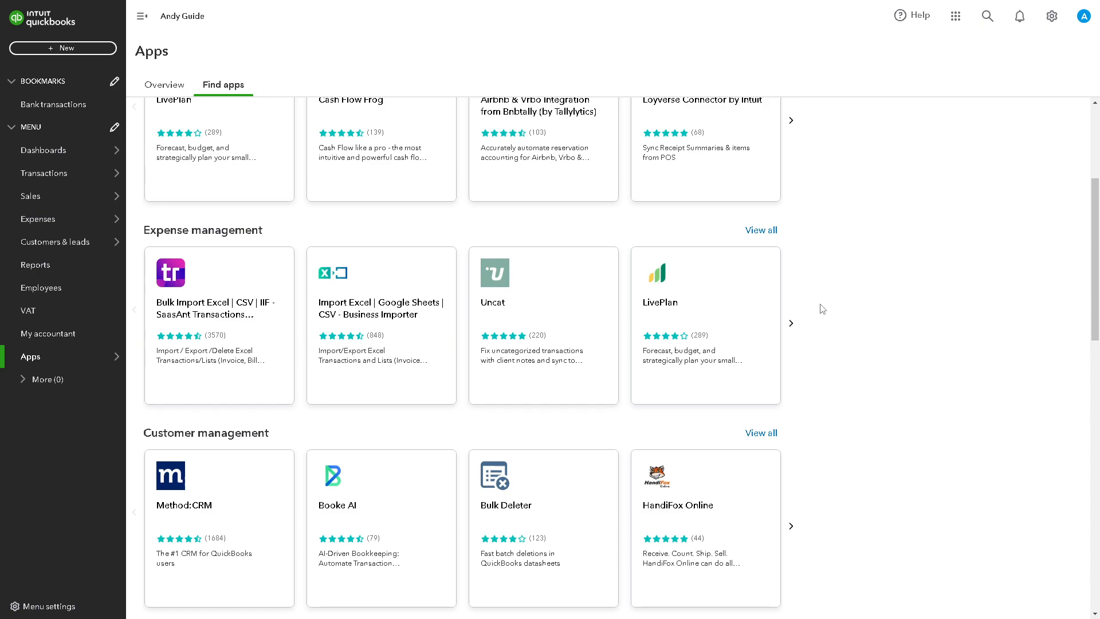
{"action": "mouse_move", "coordinate": [975, 89]}
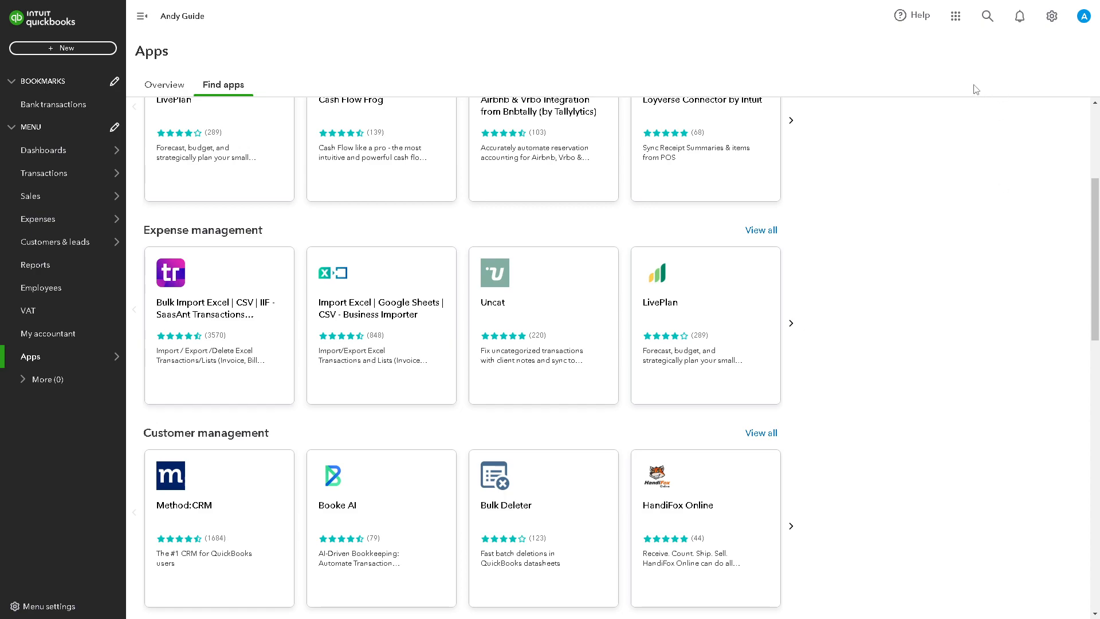
{"action": "left_click", "coordinate": [43, 173]}
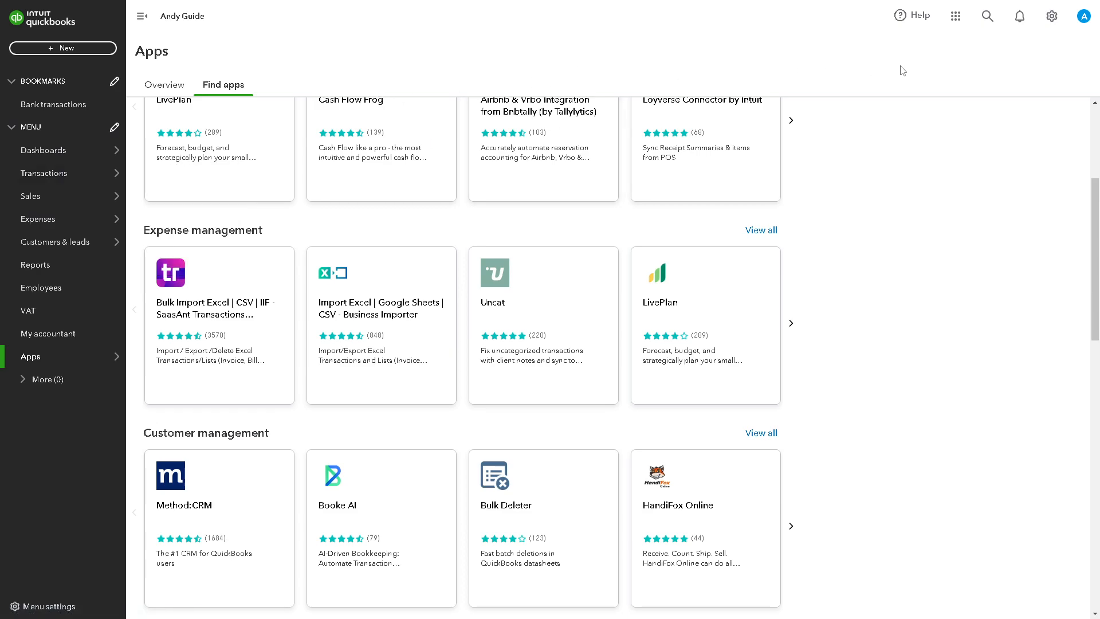
{"action": "mouse_move", "coordinate": [815, 81]}
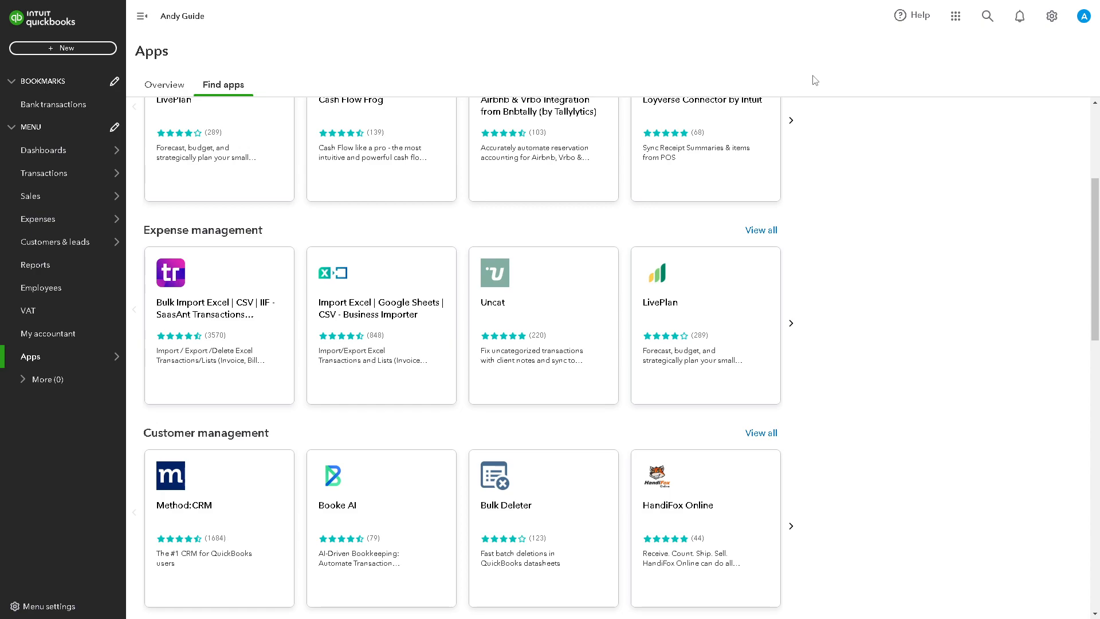
{"action": "left_click", "coordinate": [956, 15]}
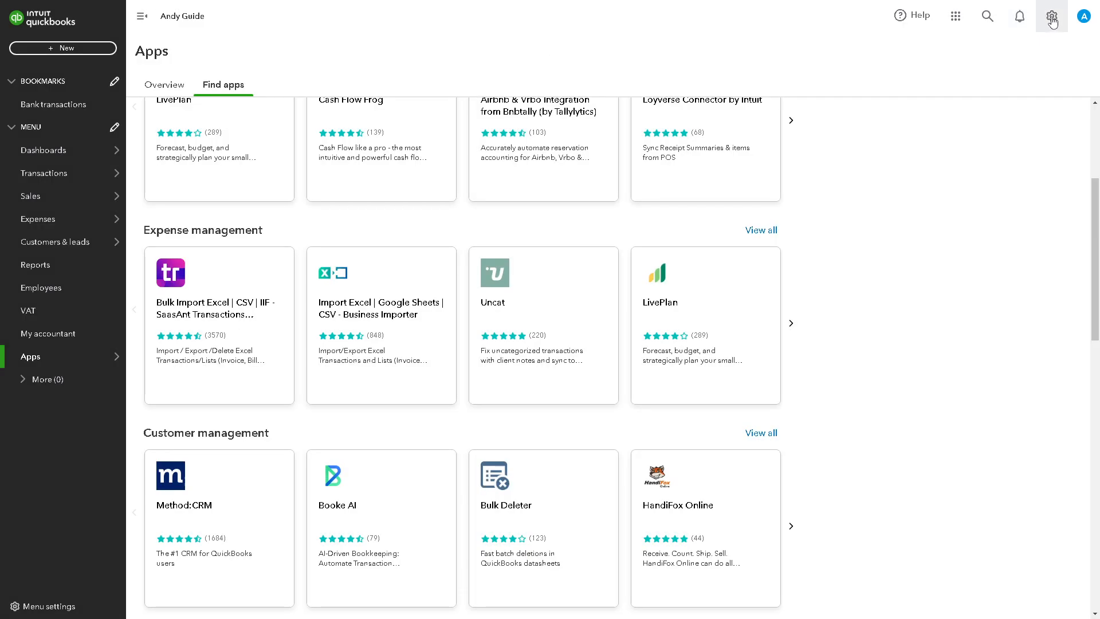
Go to the Chart of accounts from the gear menu's Your Company list.
{"action": "left_click", "coordinate": [1052, 15]}
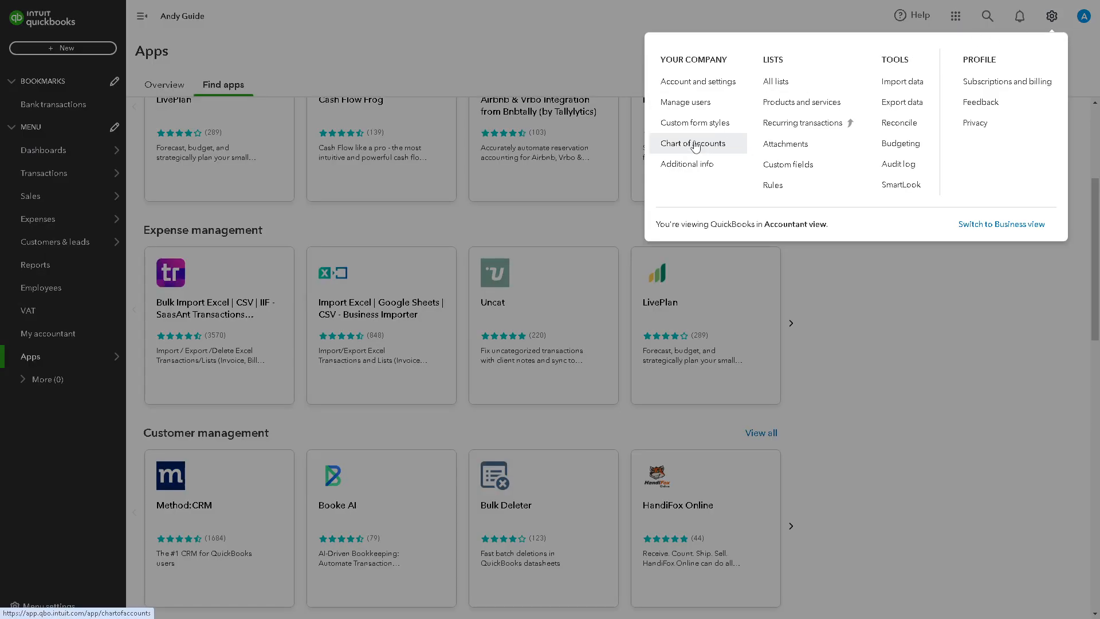
{"action": "left_click", "coordinate": [693, 143]}
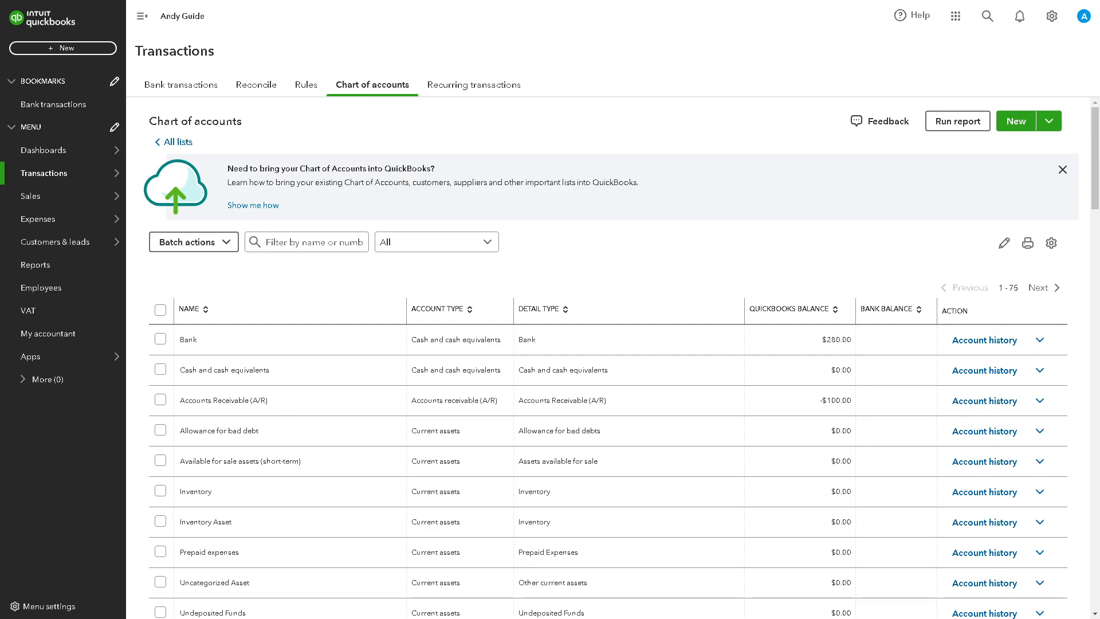
{"action": "mouse_move", "coordinate": [1027, 321]}
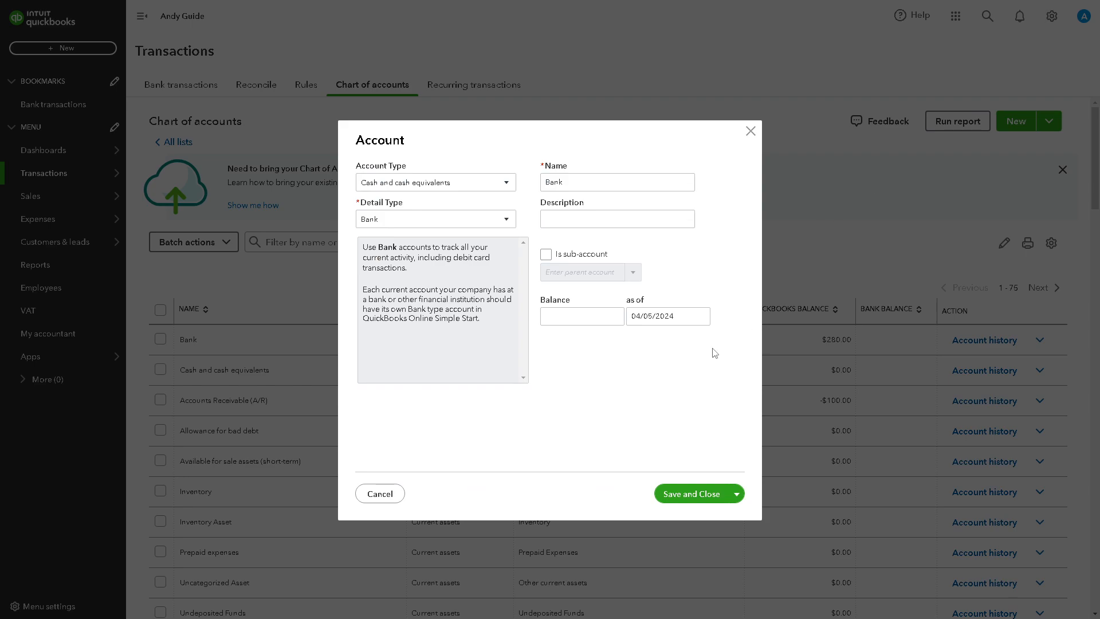
{"action": "mouse_move", "coordinate": [653, 405]}
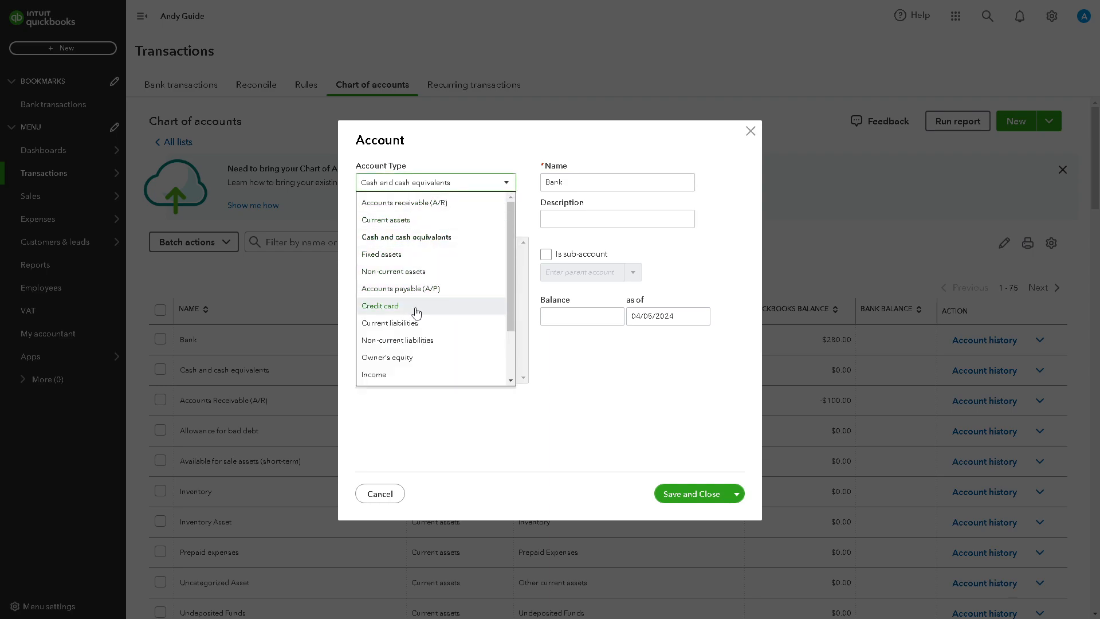
Make the new account an Income account with Discounts/Refunds Given detail type.
{"action": "left_click", "coordinate": [373, 373]}
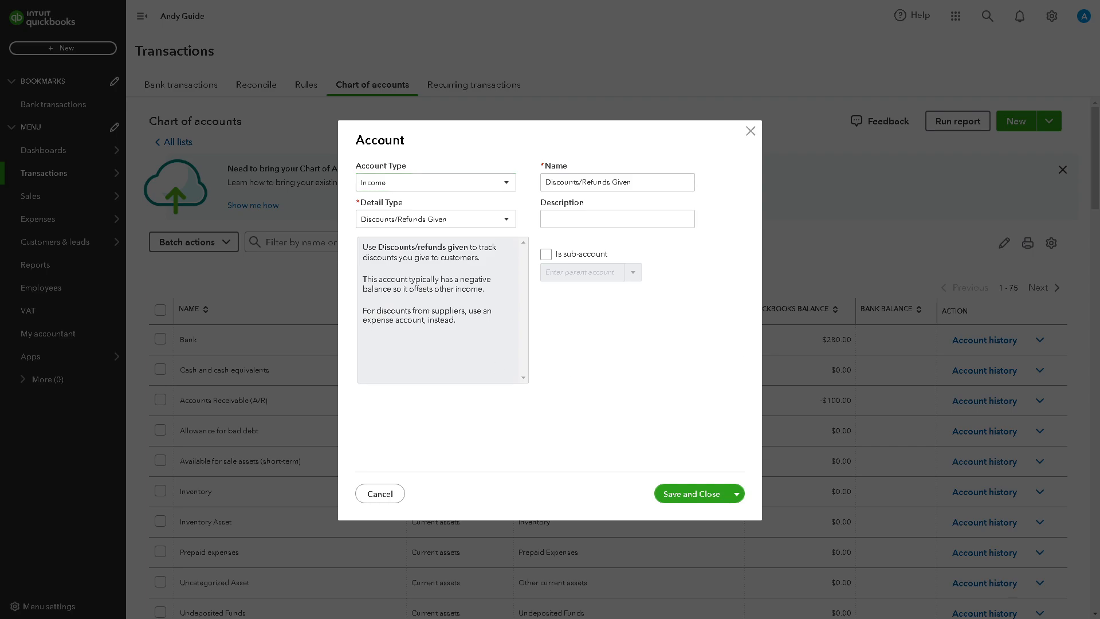
{"action": "mouse_move", "coordinate": [442, 225]}
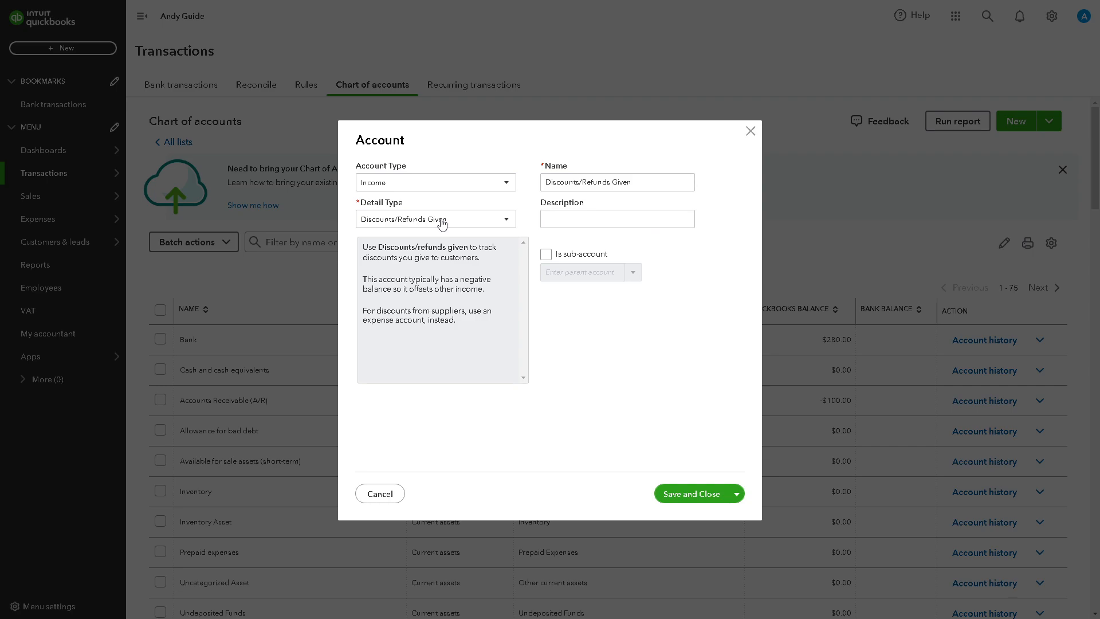
{"action": "left_click", "coordinate": [436, 218]}
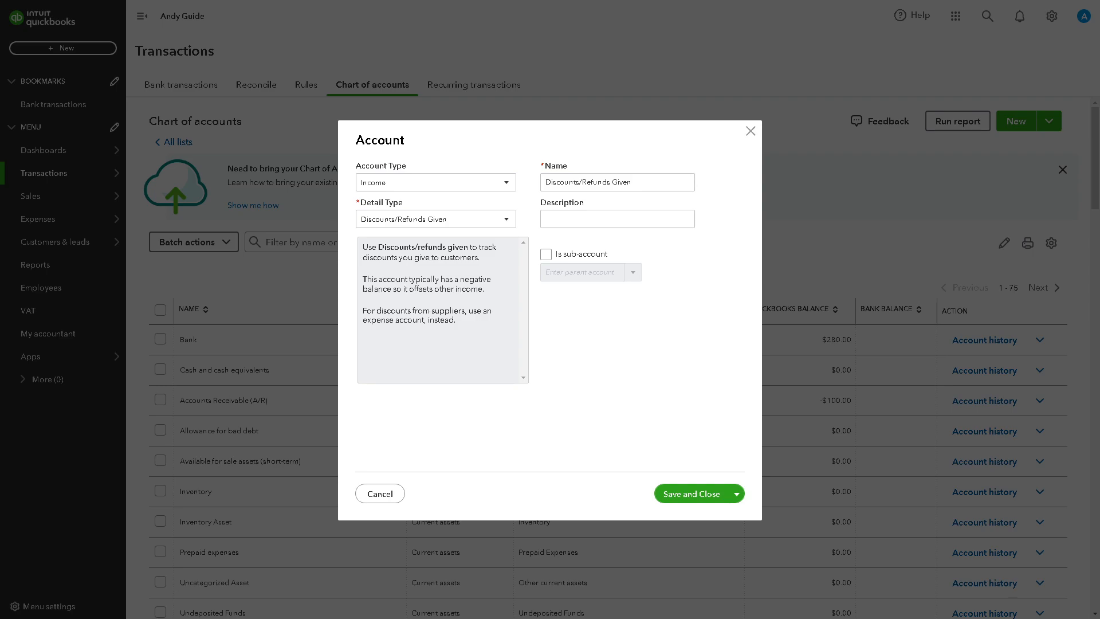
Name it 'Credit Card Rewards', describe it 'categorize credit card rewards in quickbooks', and save.
{"action": "double_click", "coordinate": [591, 182]}
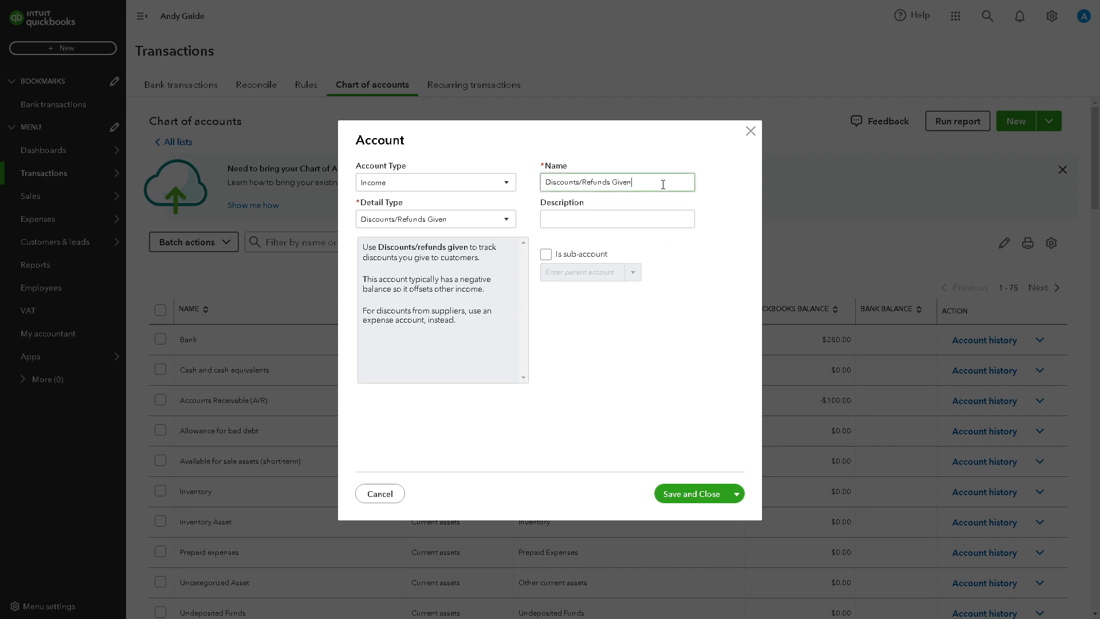
{"action": "type", "text": "Credit card rewards"}
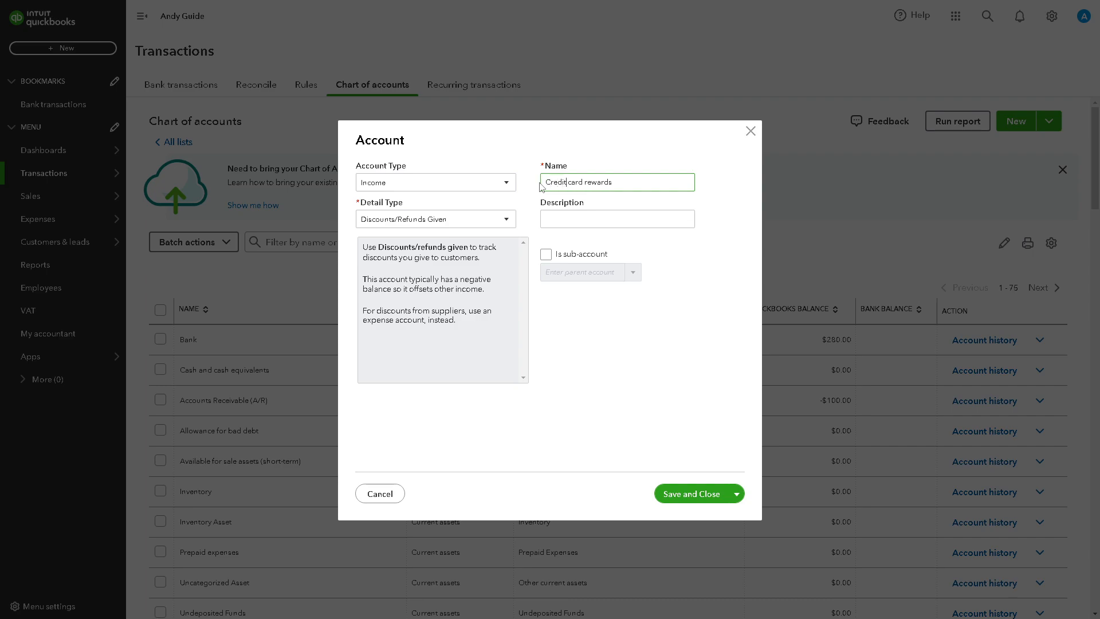
{"action": "type", "text": "Credit Card rewards"}
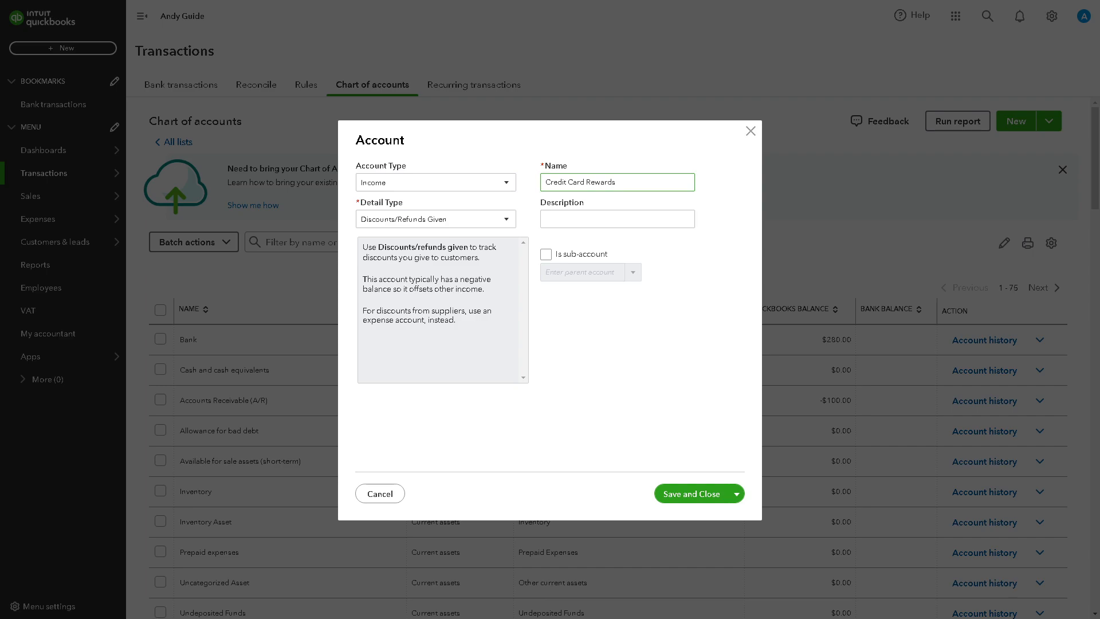
{"action": "type", "text": "categorize credit card rewards in quickbooks"}
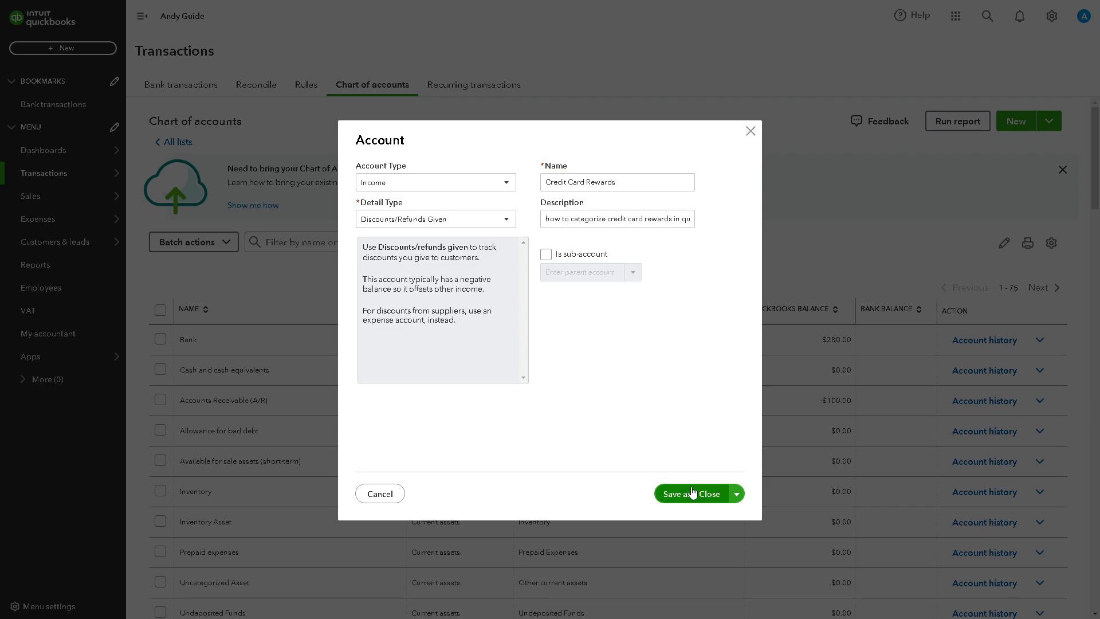
{"action": "left_click", "coordinate": [691, 493]}
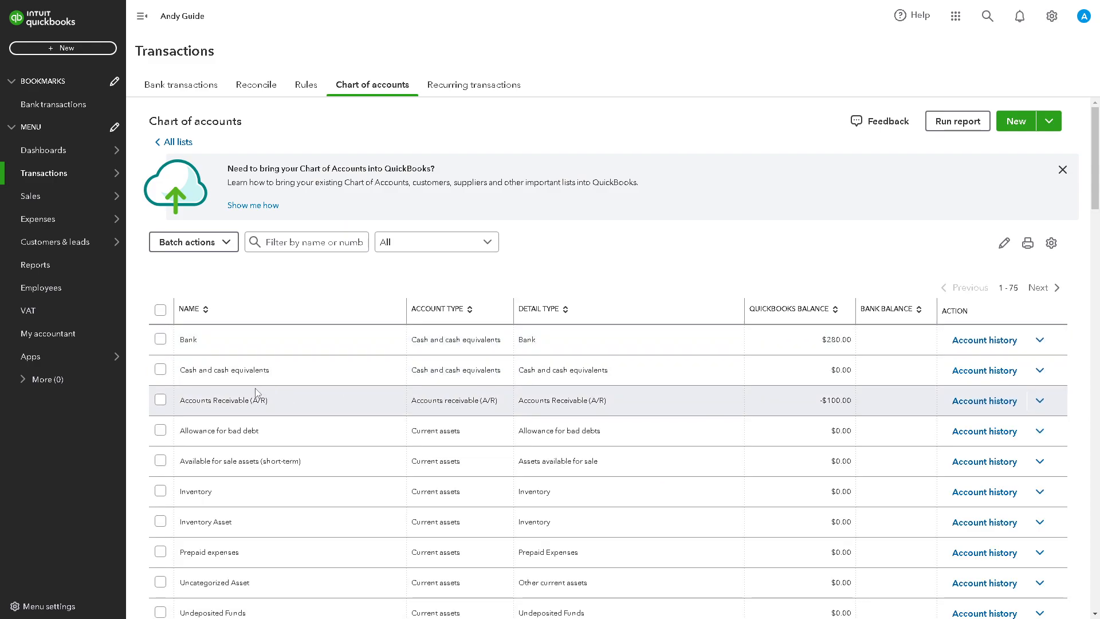
Filter the chart of accounts by 'cred' to show the Credit Card Rewards account.
{"action": "scroll", "scroll_direction": "down", "scroll_amount": 3}
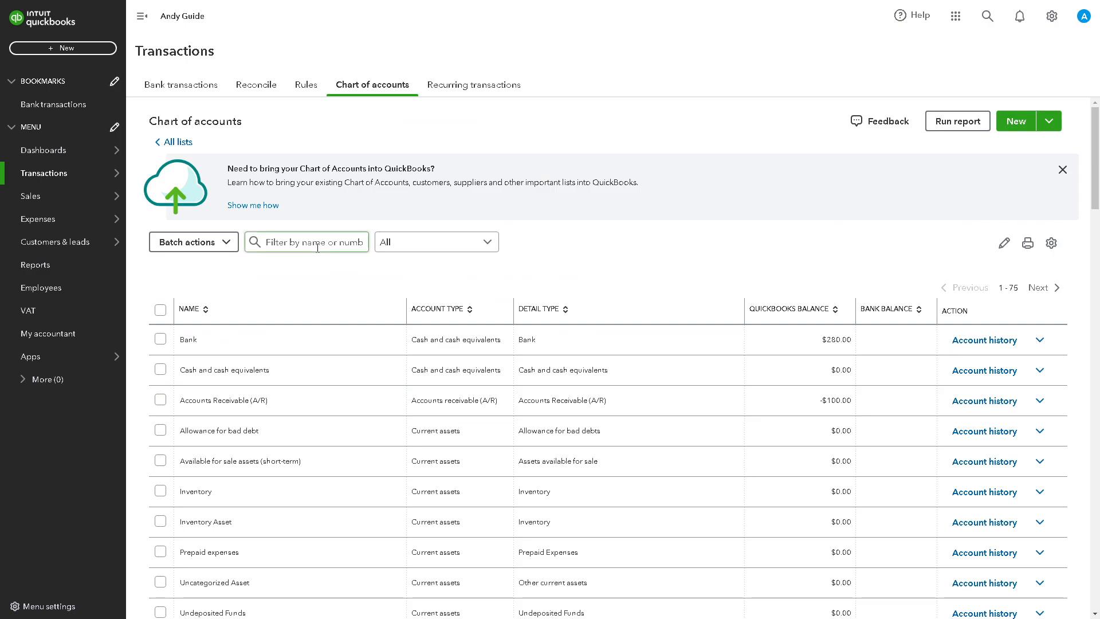
{"action": "type", "text": "cred"}
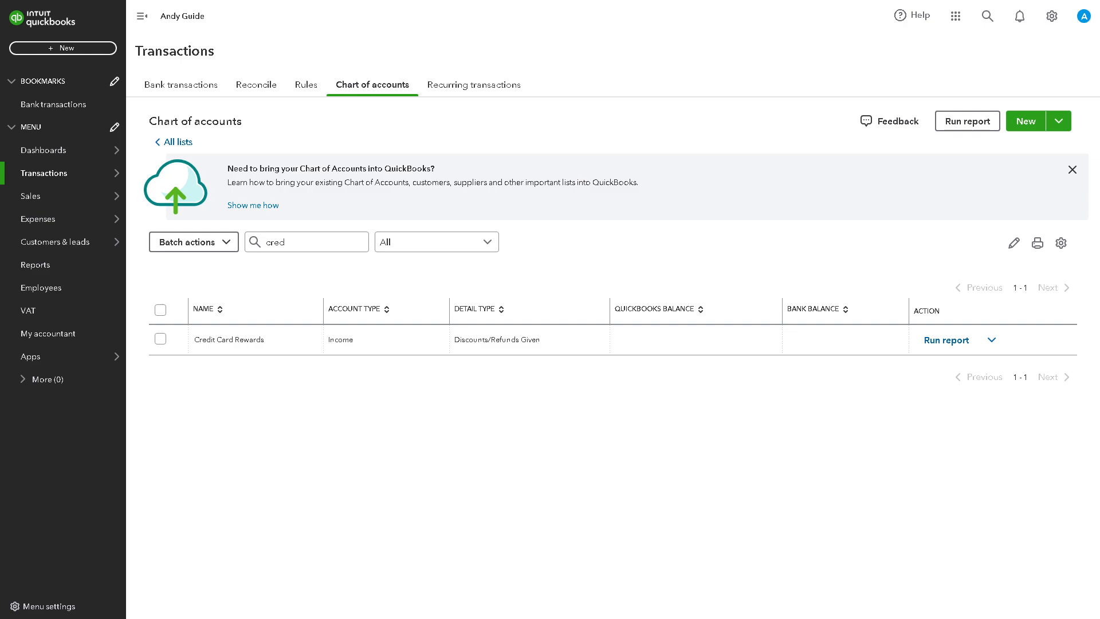
{"action": "mouse_move", "coordinate": [490, 355]}
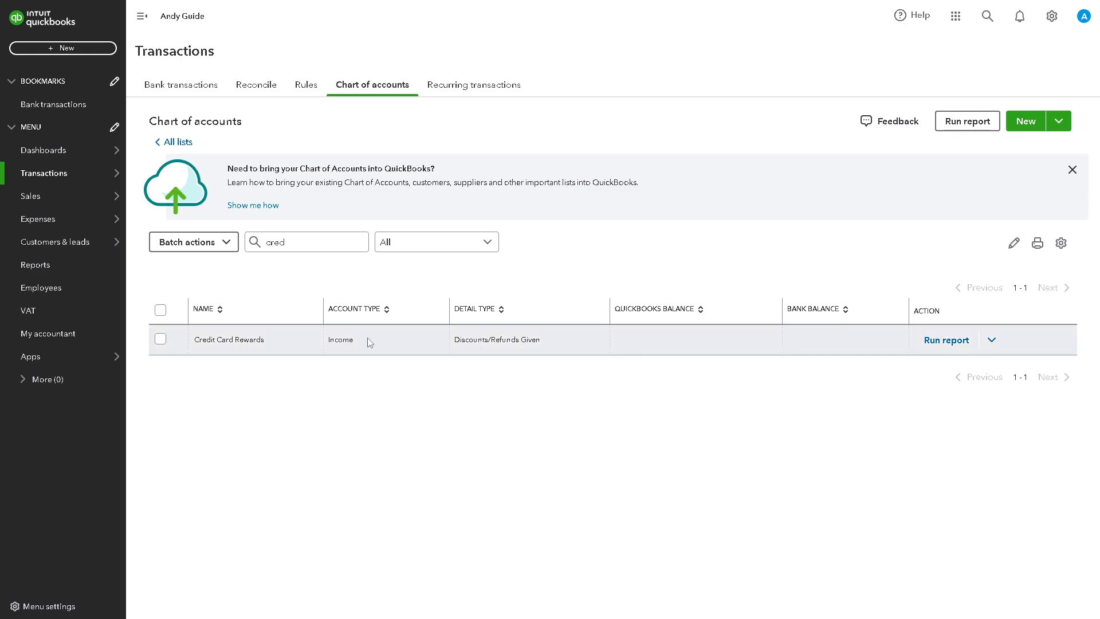
{"action": "mouse_move", "coordinate": [362, 350]}
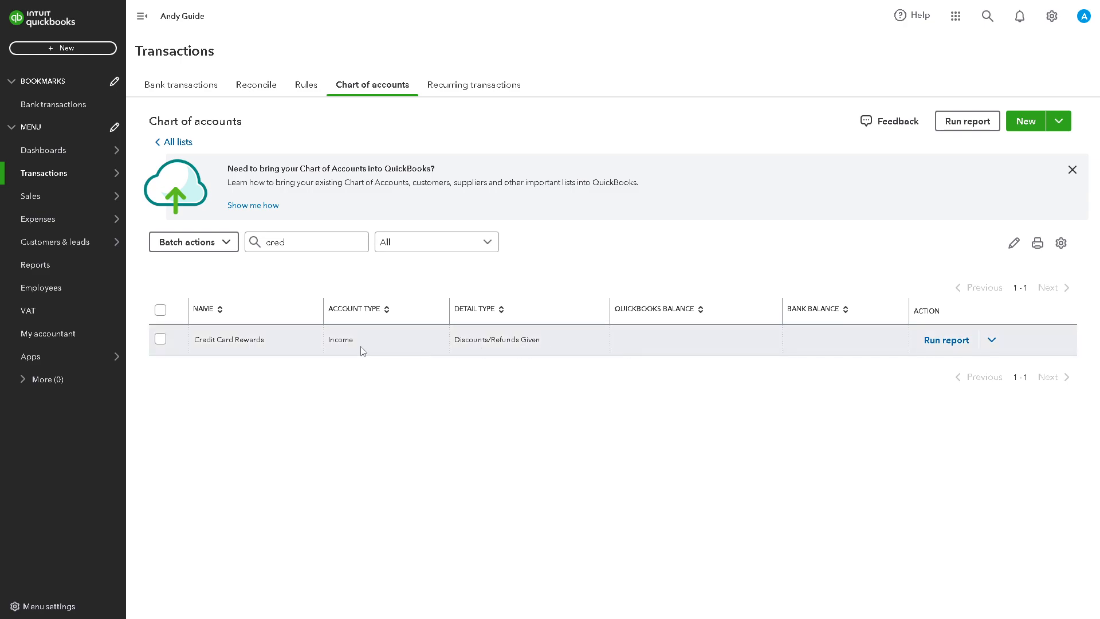